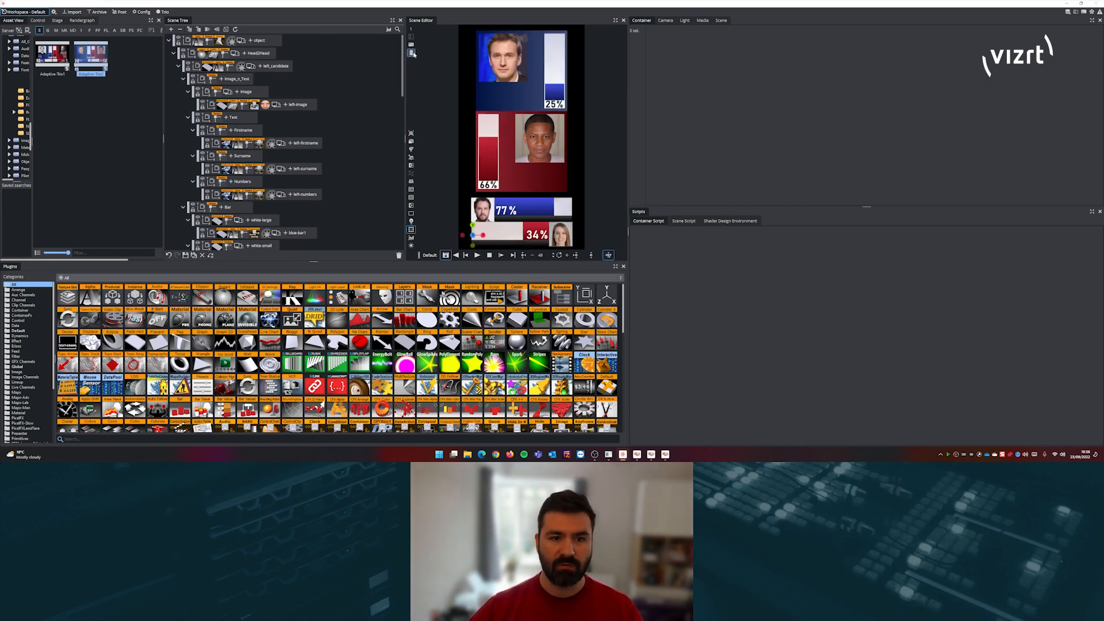
# - Preview the election graphic in its default aspect and show the Scene tab's adaptive design formats
pyautogui.click(412, 53)
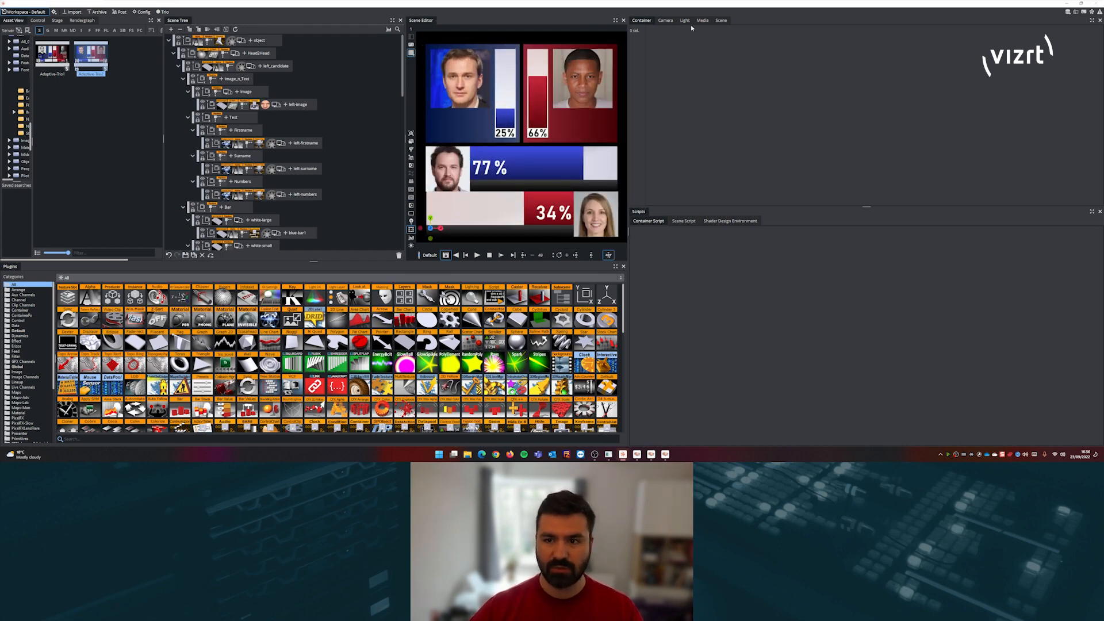
pyautogui.click(721, 19)
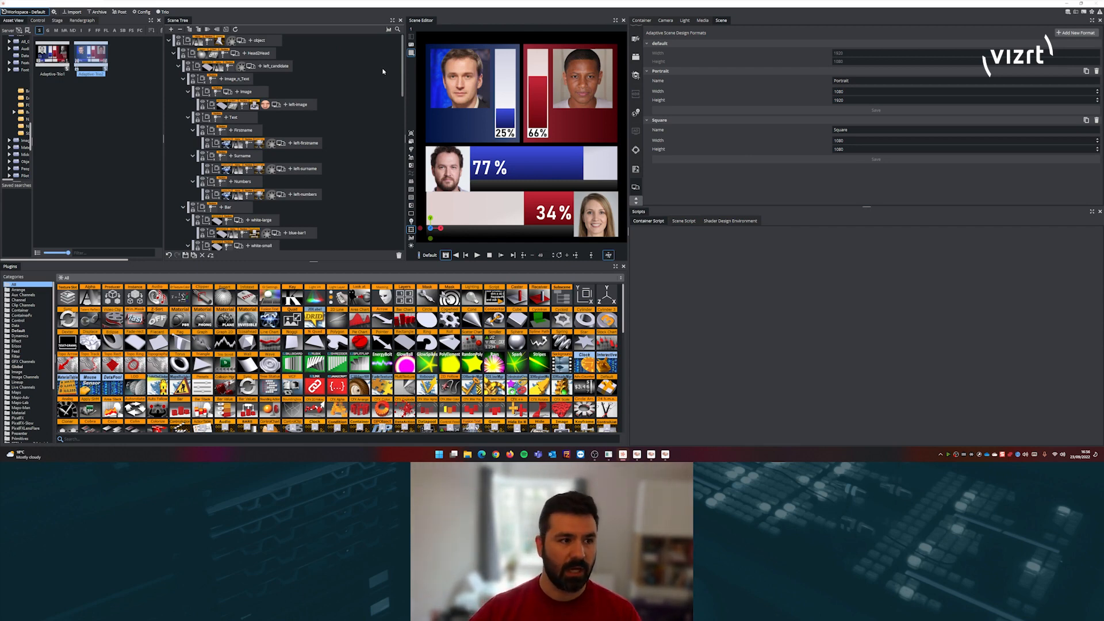
# - Open the Render View panel to preview the election graphic in portrait format
pyautogui.click(24, 12)
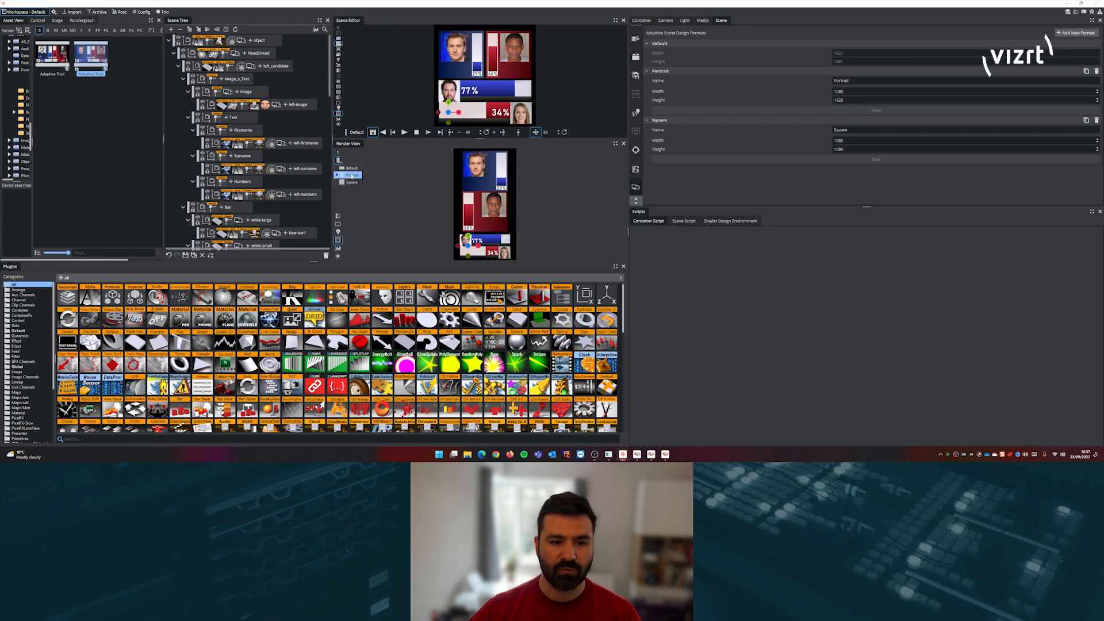
pyautogui.click(54, 12)
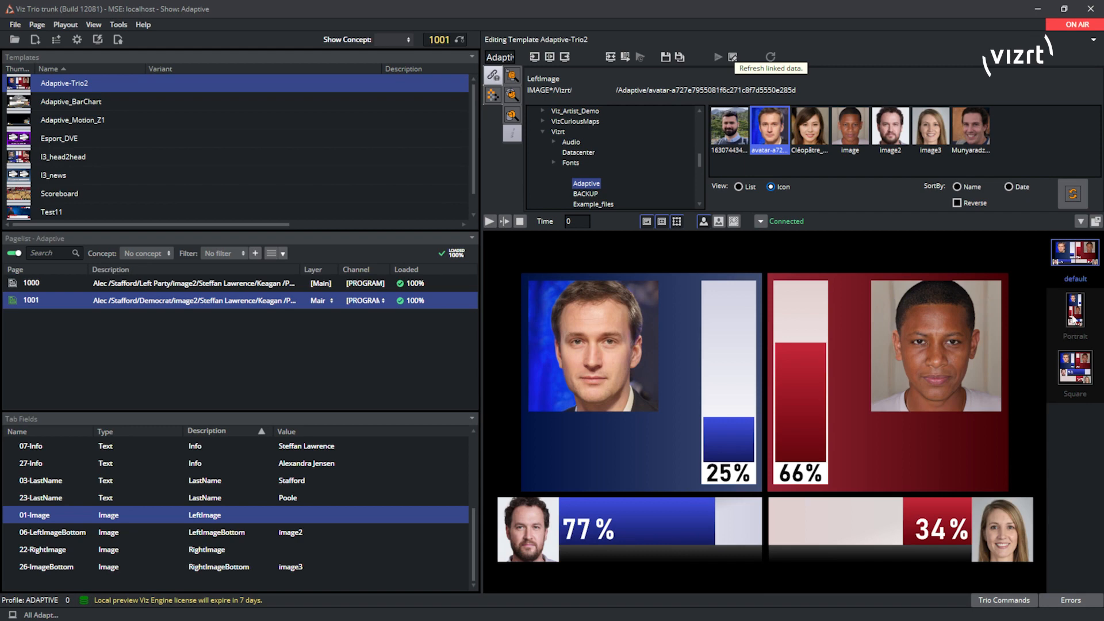
# - Cycle the Viz Trio preview through Portrait, Square, Portrait, then back to Default aspect
pyautogui.click(1073, 310)
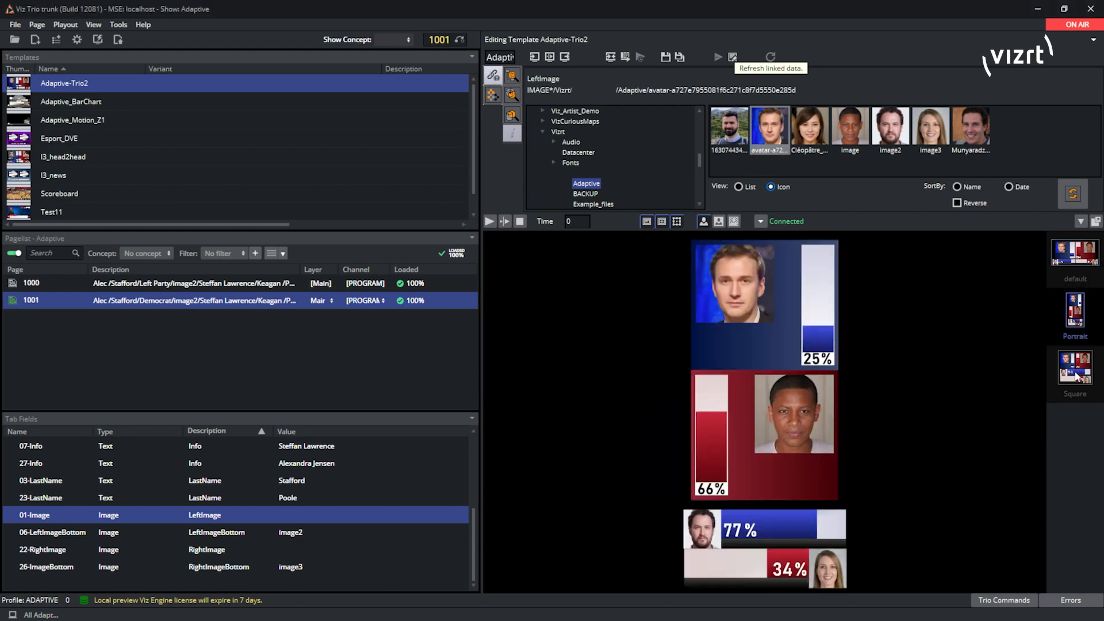
pyautogui.click(1075, 366)
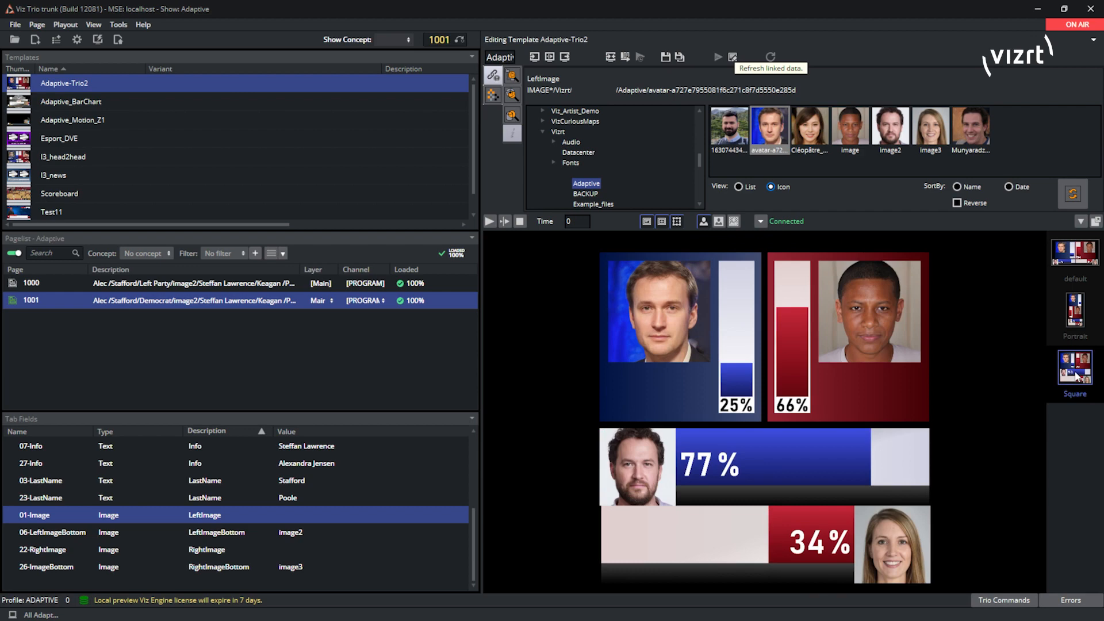
pyautogui.click(1074, 311)
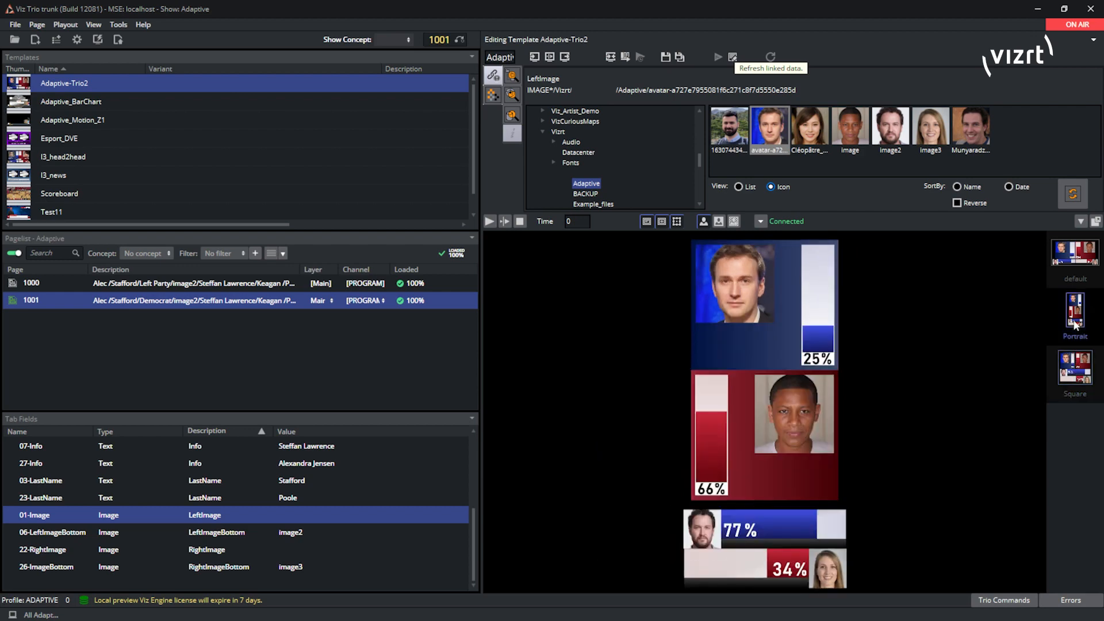
pyautogui.click(1074, 251)
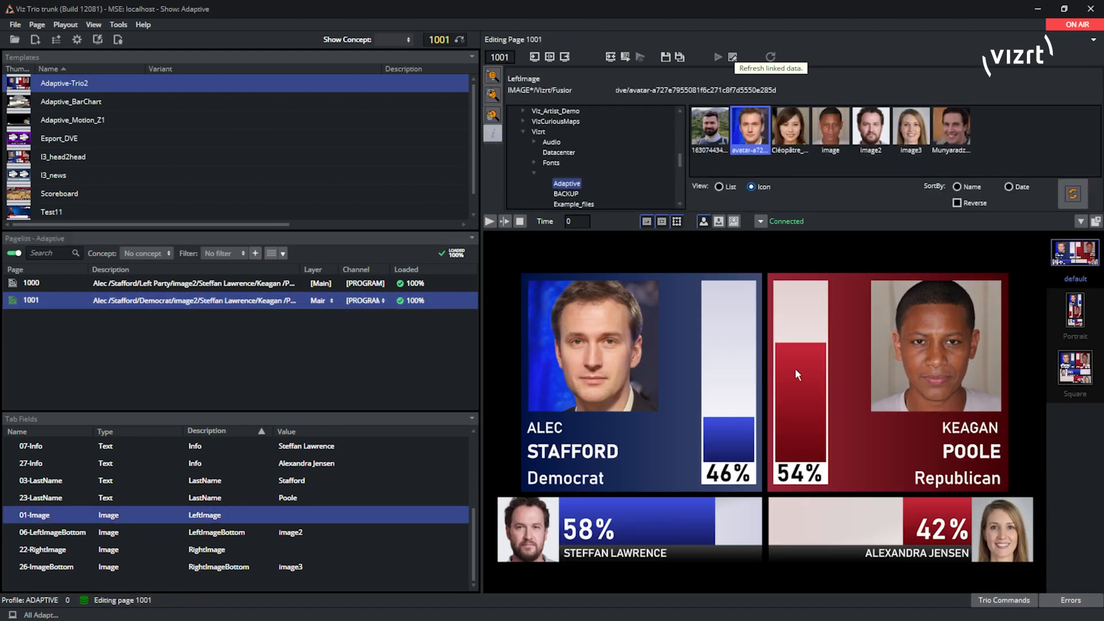
pyautogui.moveTo(814, 407)
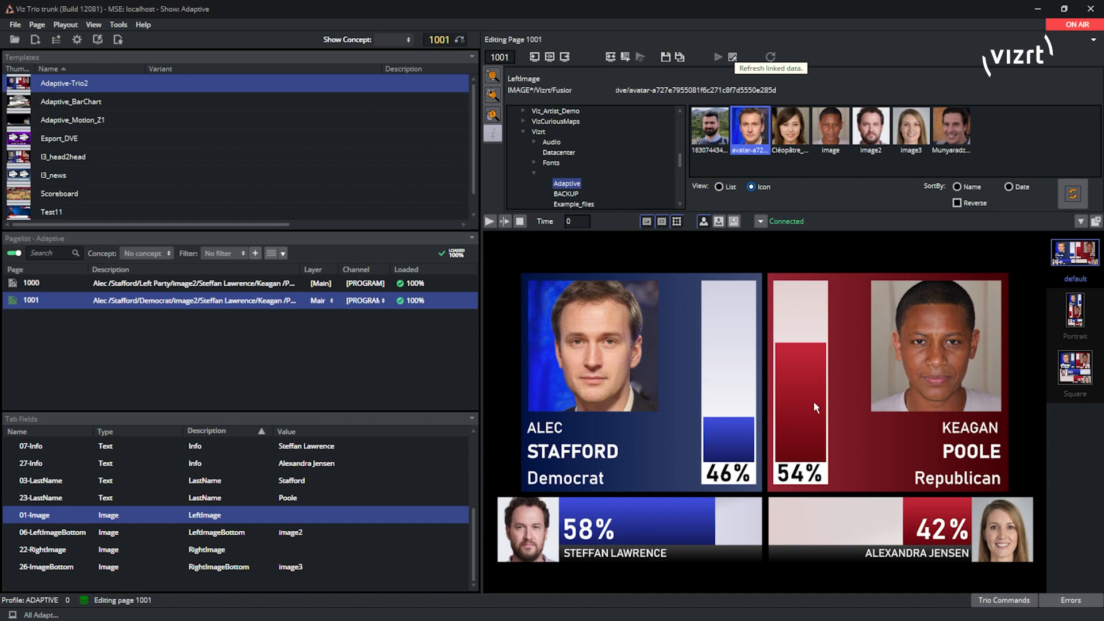
pyautogui.moveTo(536, 86)
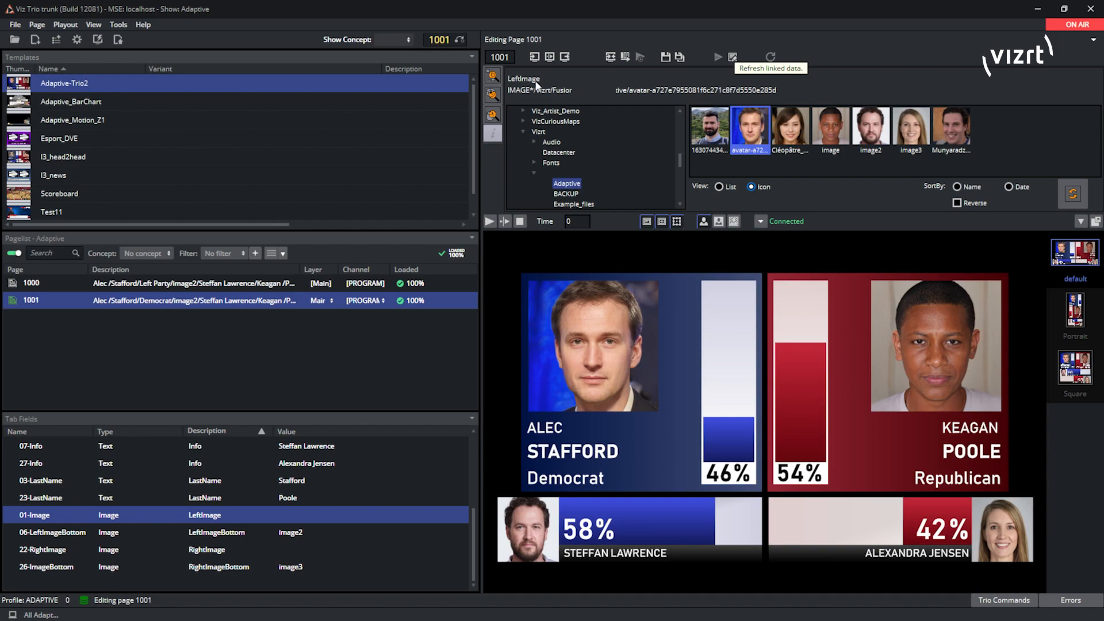